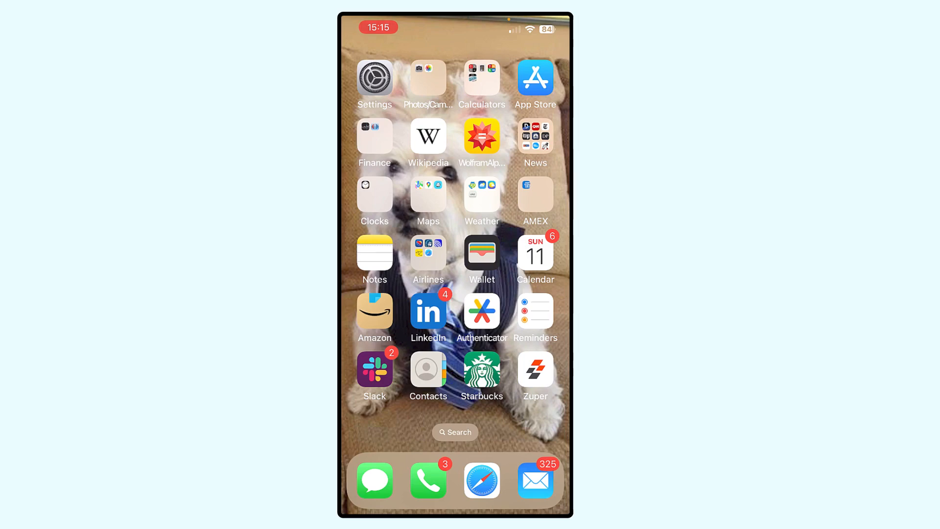
Launch Zuper to its dashboard and bring up the main navigation menu.
click(534, 371)
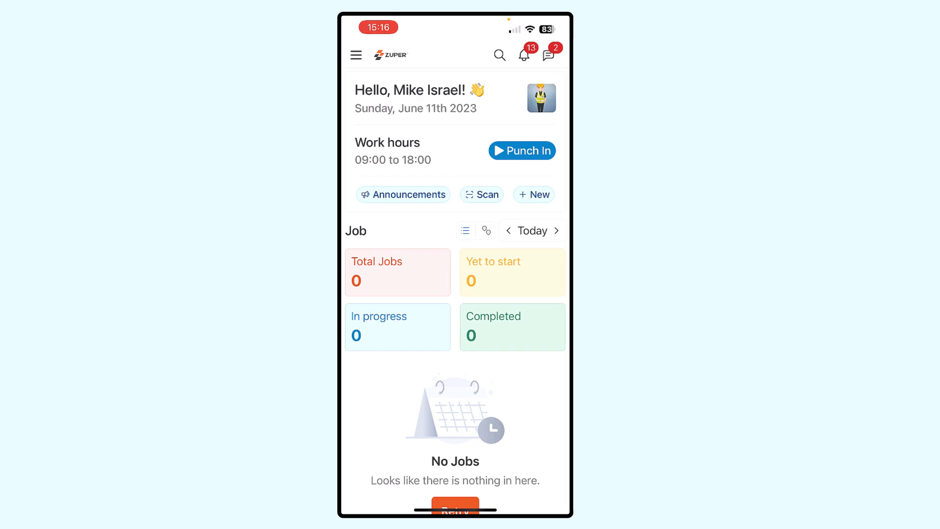
click(356, 55)
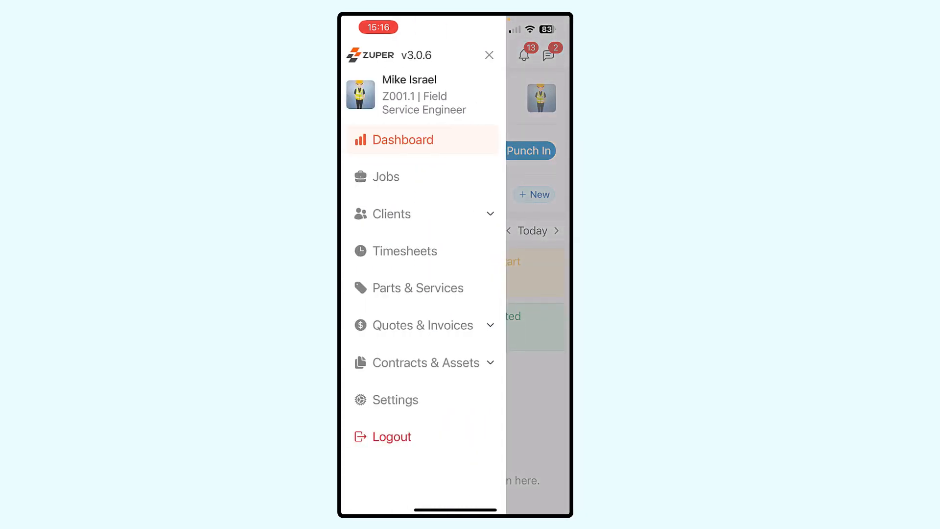
Go to Settings and bring up the Change password dialog with its three empty fields.
click(398, 400)
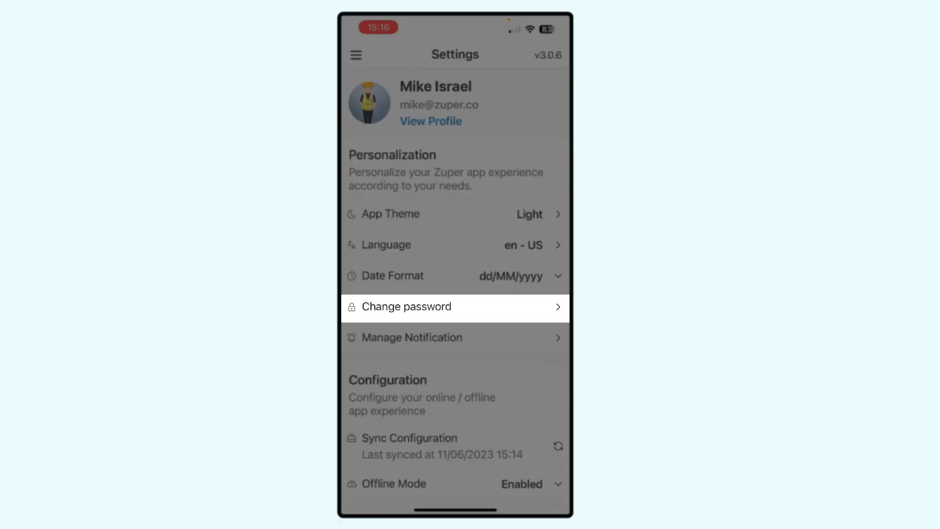
click(406, 306)
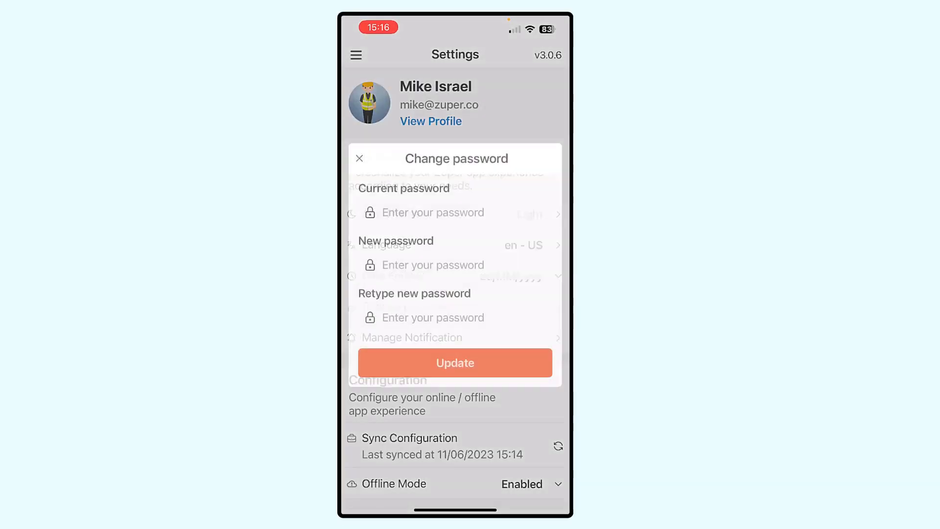